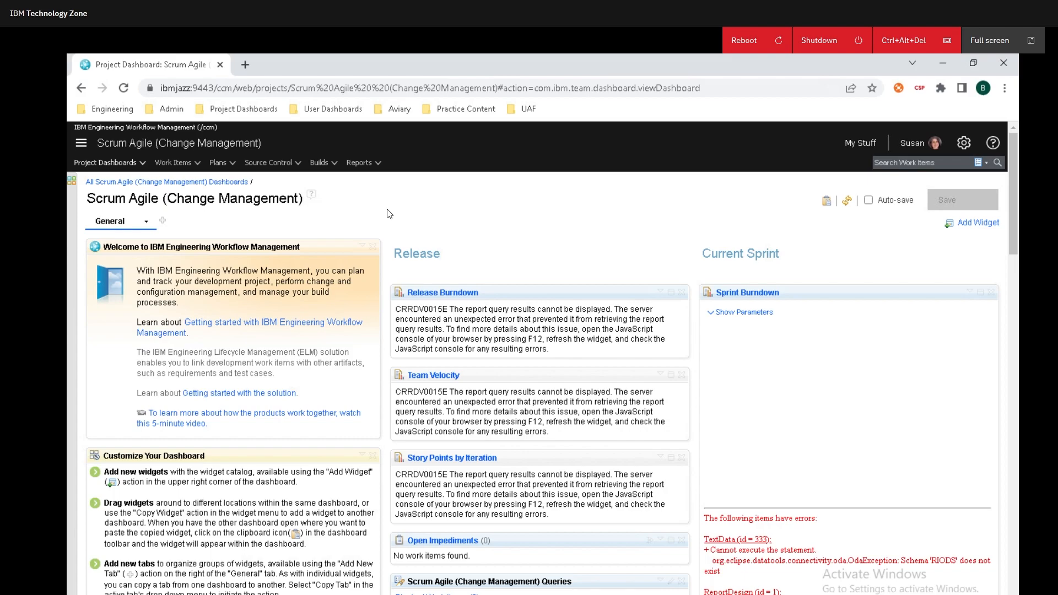
{"action": "mouse_move", "coordinate": [219, 162]}
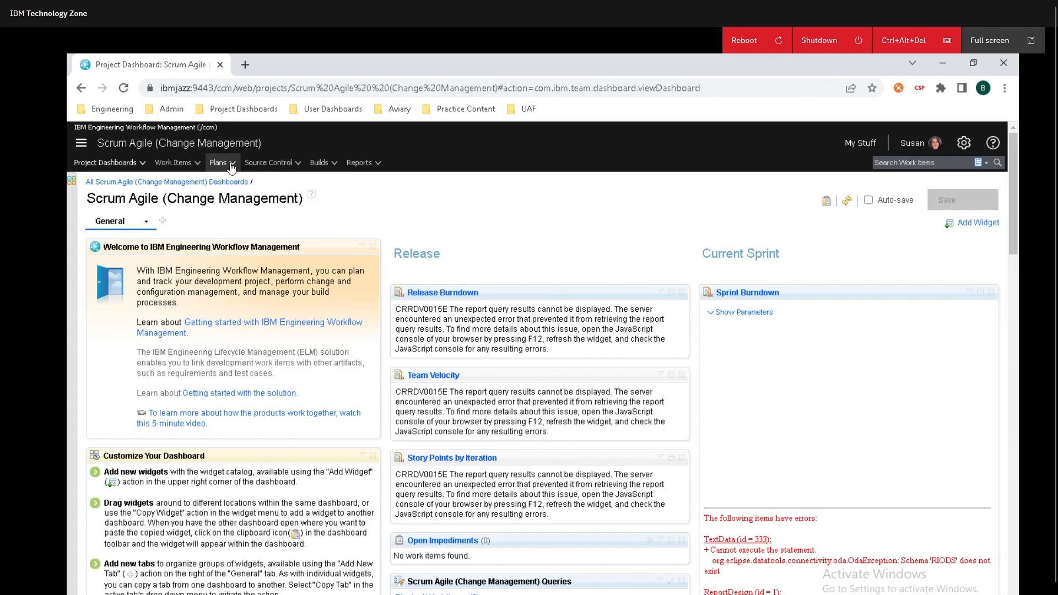
Reach the Welcome to Plans page for the Scrum Agile project via the Plans menu
{"action": "left_click", "coordinate": [219, 162]}
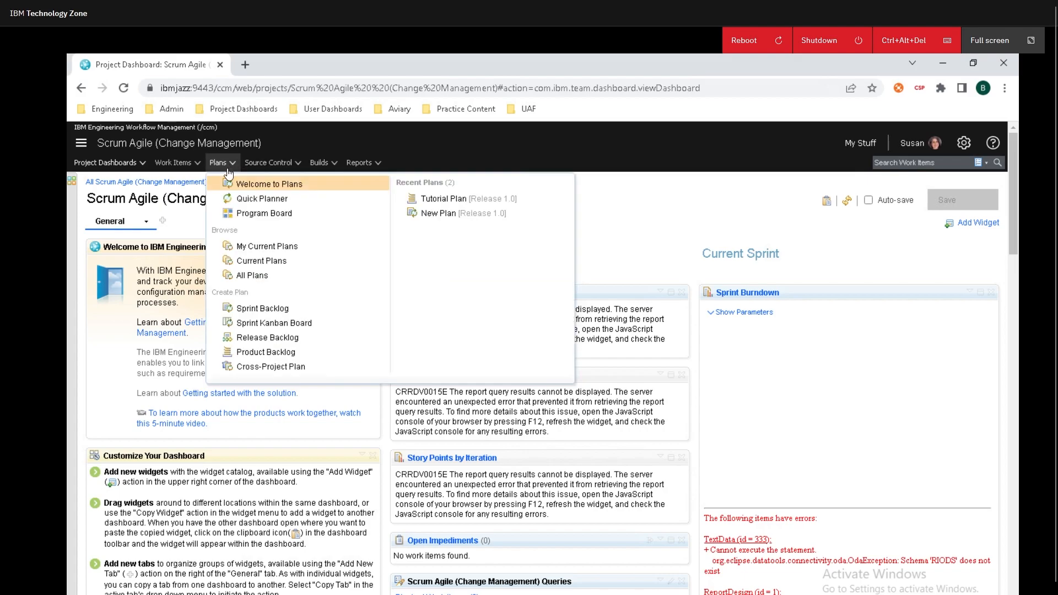
{"action": "left_click", "coordinate": [269, 183]}
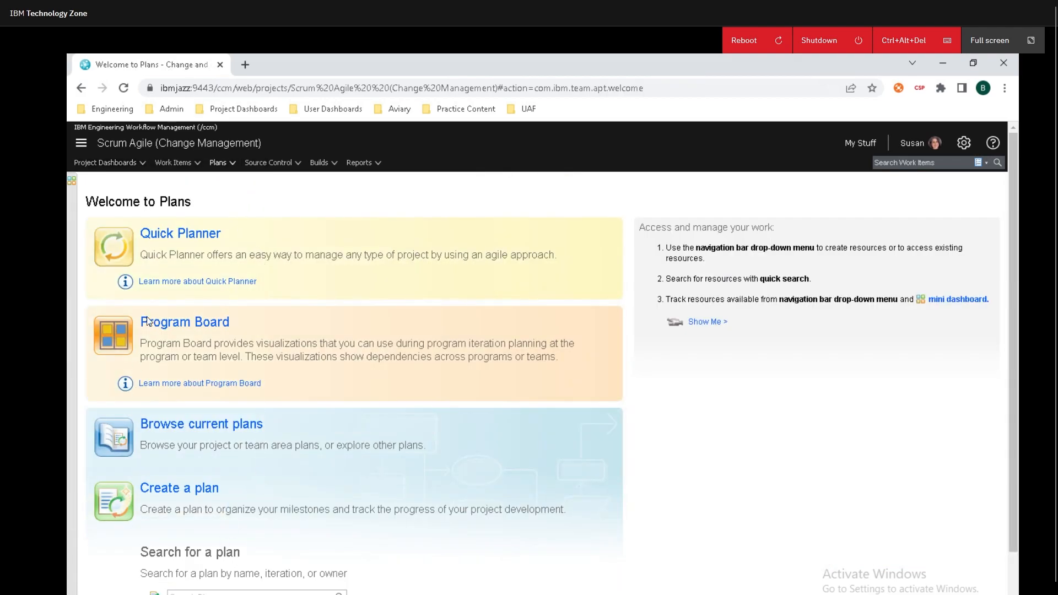
{"action": "scroll", "scroll_direction": "down", "scroll_amount": 3}
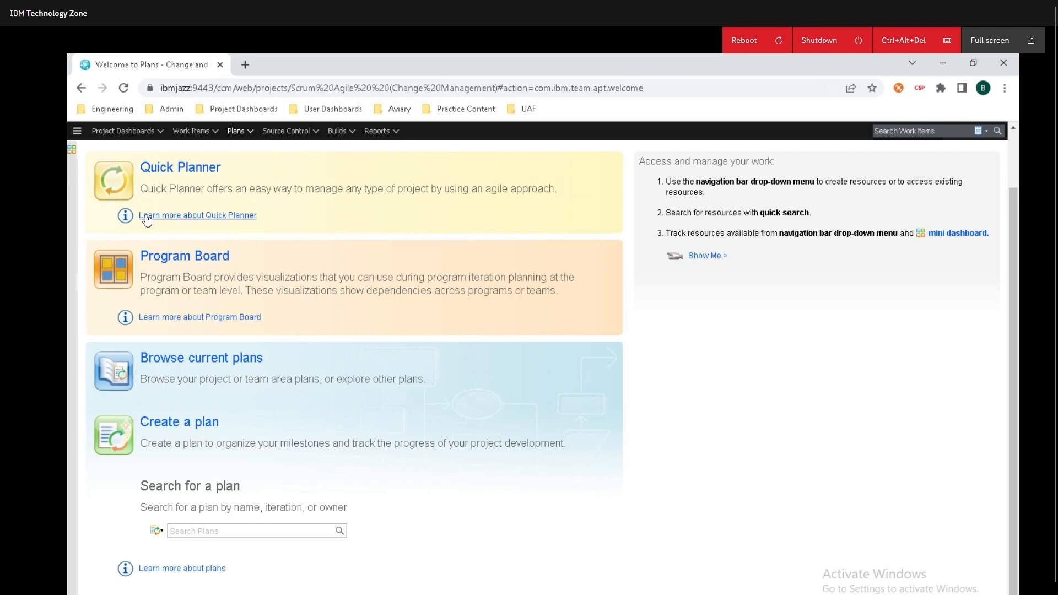
{"action": "mouse_move", "coordinate": [187, 286]}
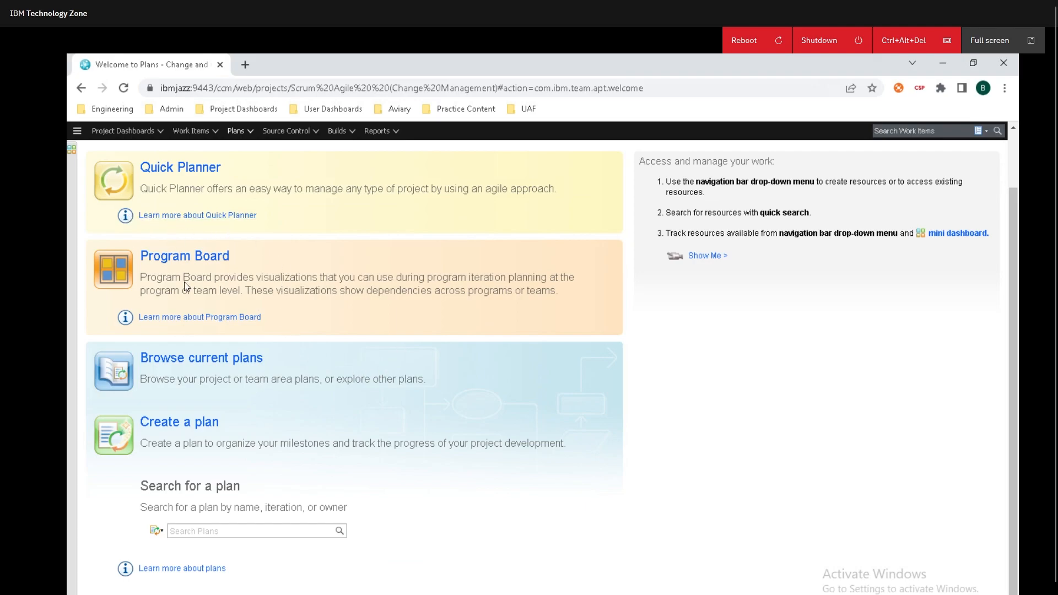
{"action": "mouse_move", "coordinate": [180, 421]}
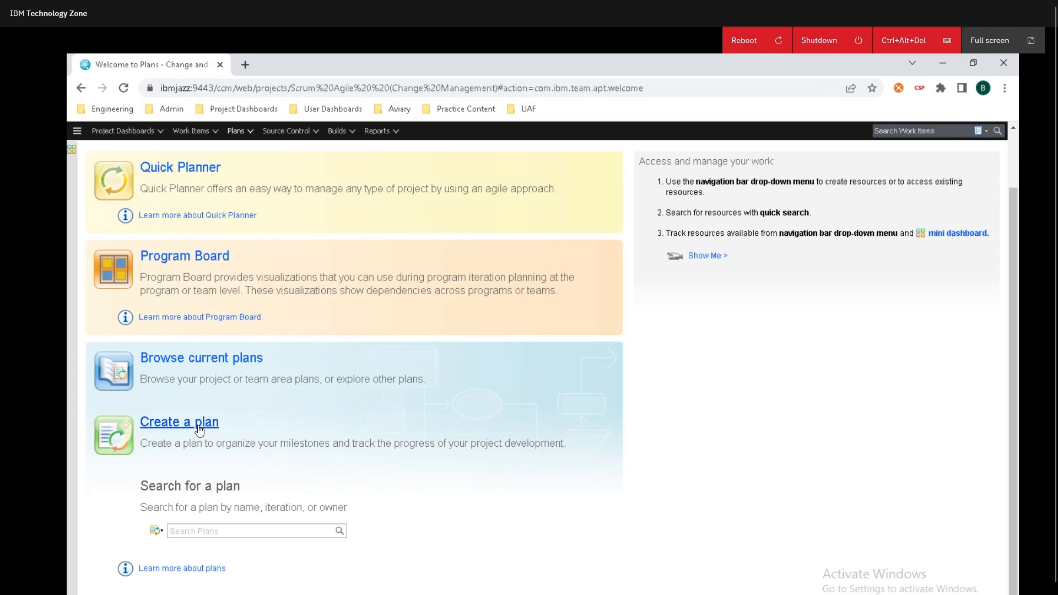
Create New Plan 1 owned by Scrum Agile with Backlog chosen as its iteration
{"action": "left_click", "coordinate": [179, 421]}
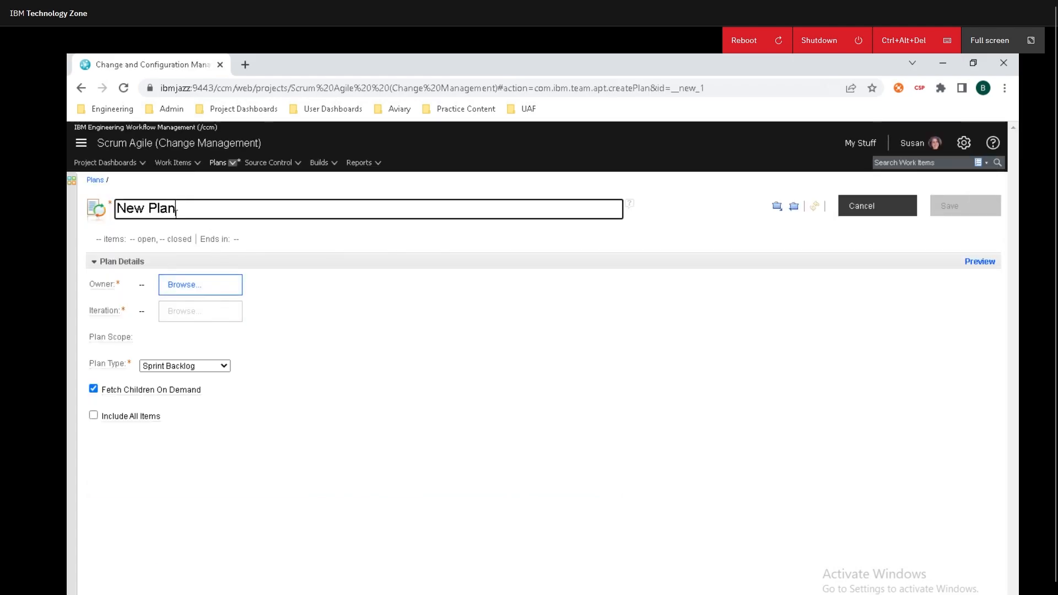
{"action": "left_click", "coordinate": [200, 284]}
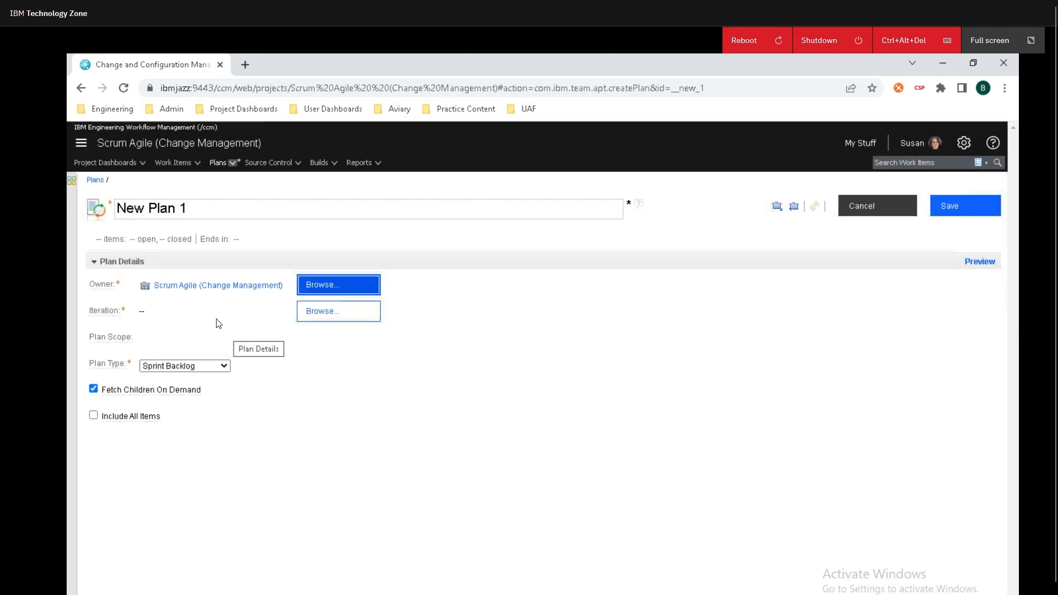
{"action": "left_click", "coordinate": [338, 311]}
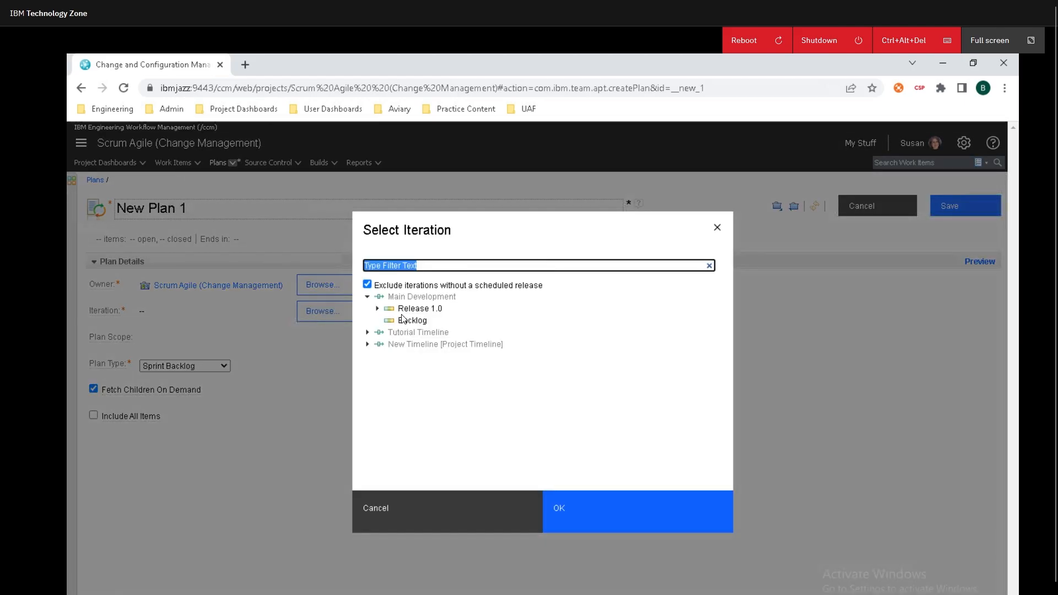
{"action": "left_click", "coordinate": [412, 320]}
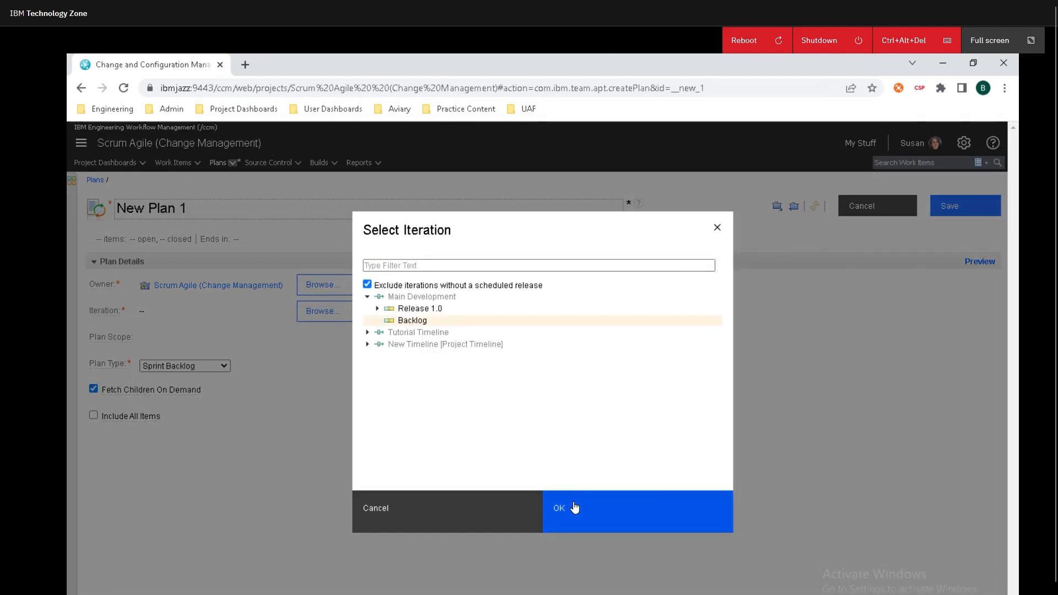
{"action": "left_click", "coordinate": [538, 265]}
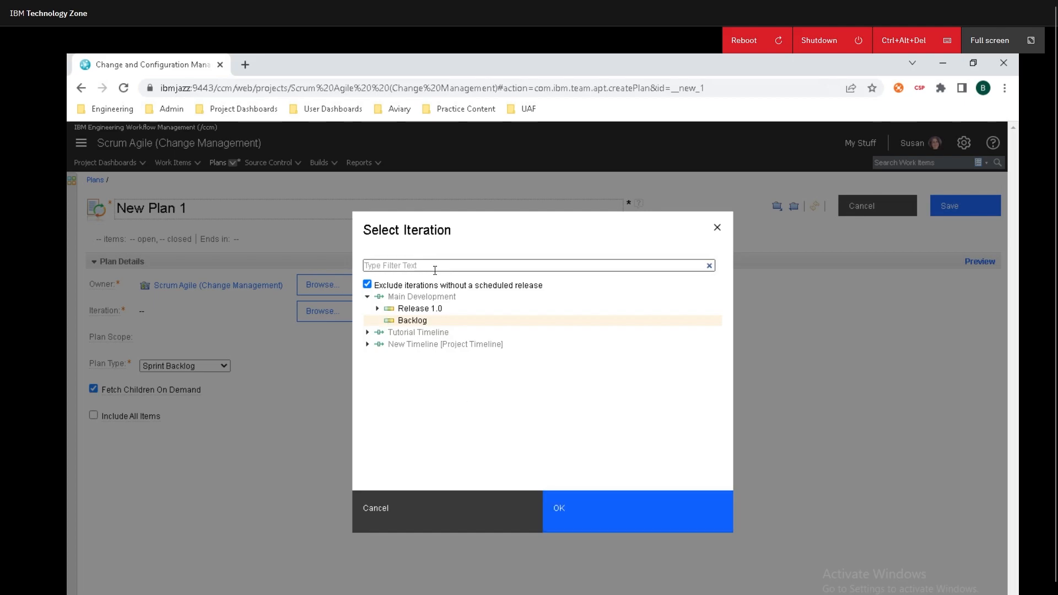
{"action": "mouse_move", "coordinate": [412, 273]}
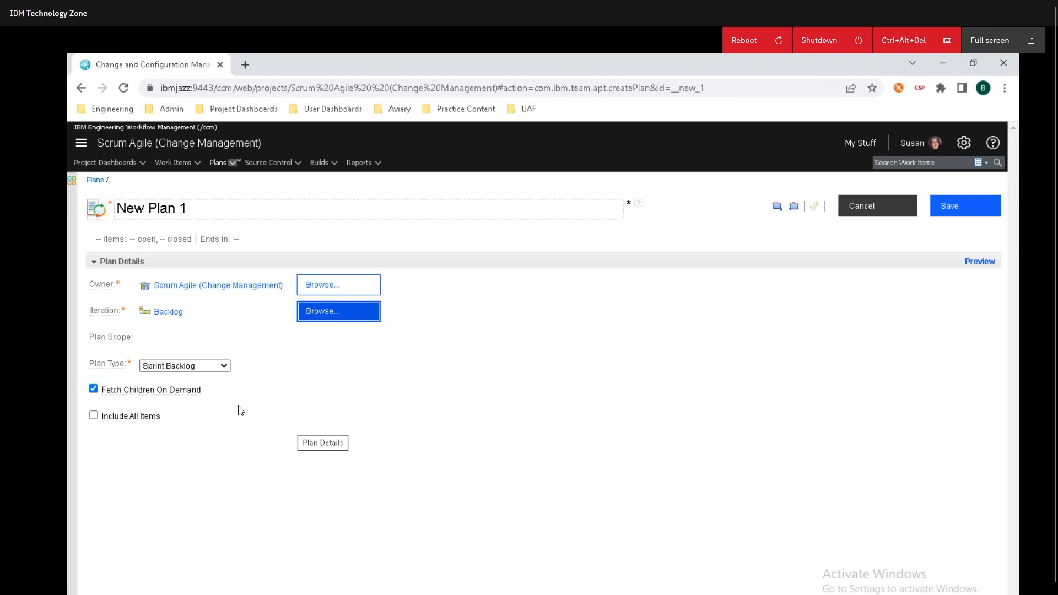
{"action": "mouse_move", "coordinate": [193, 395]}
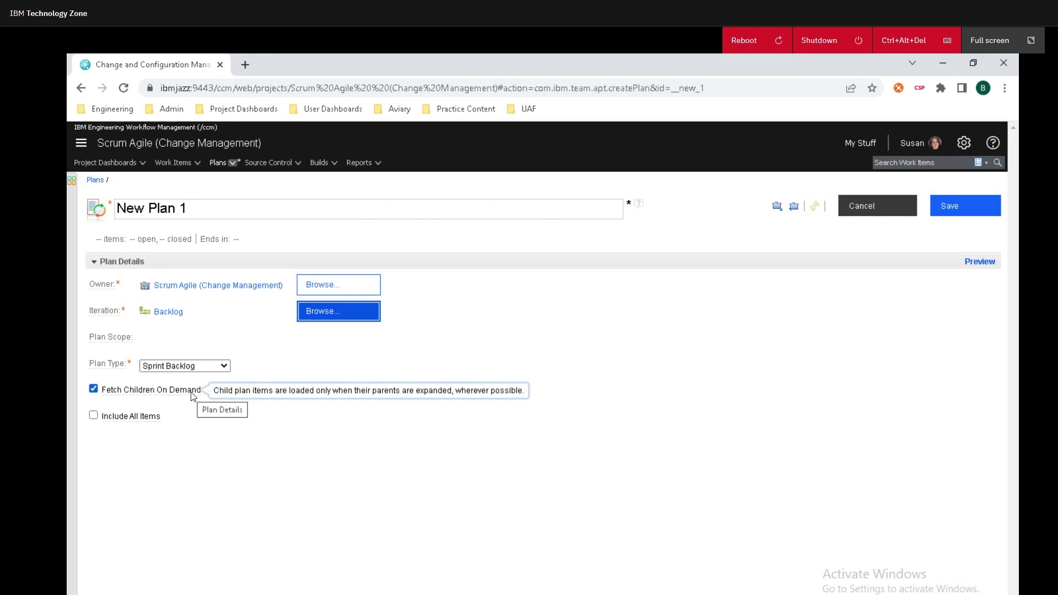
{"action": "mouse_move", "coordinate": [146, 422]}
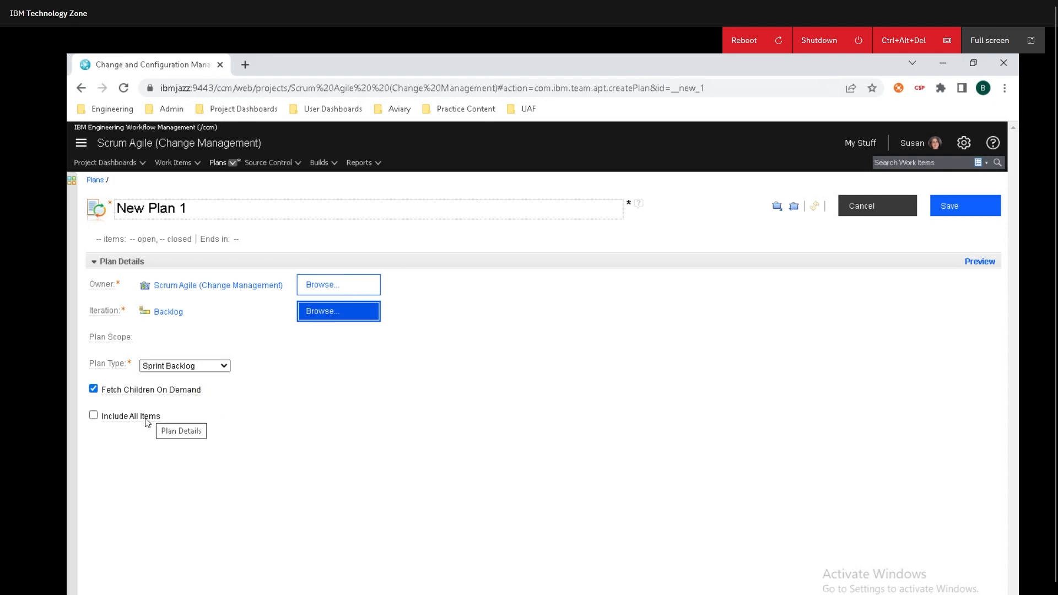
{"action": "mouse_move", "coordinate": [130, 416]}
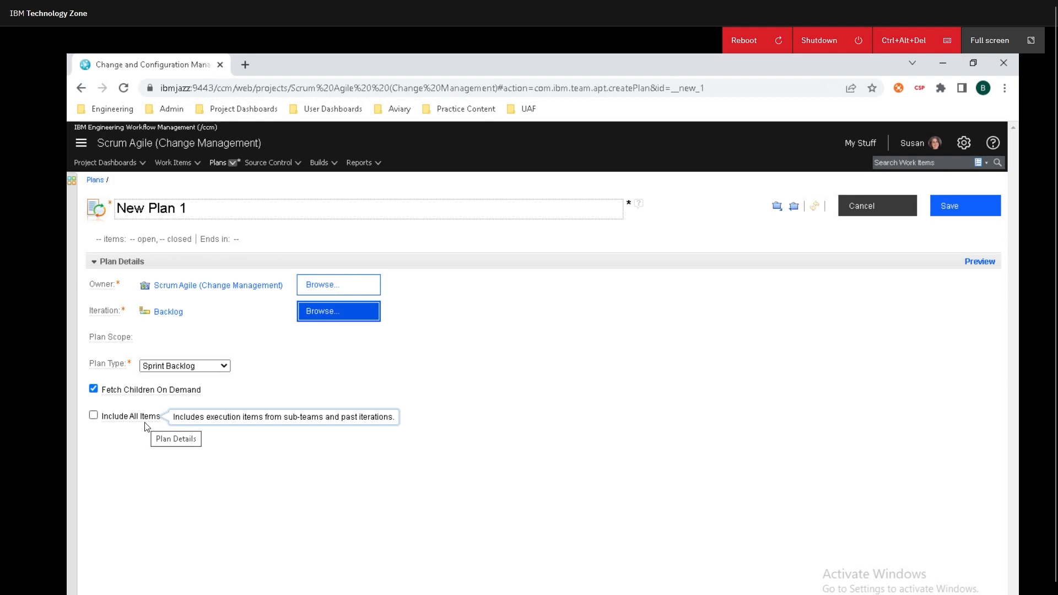
{"action": "mouse_move", "coordinate": [671, 270]}
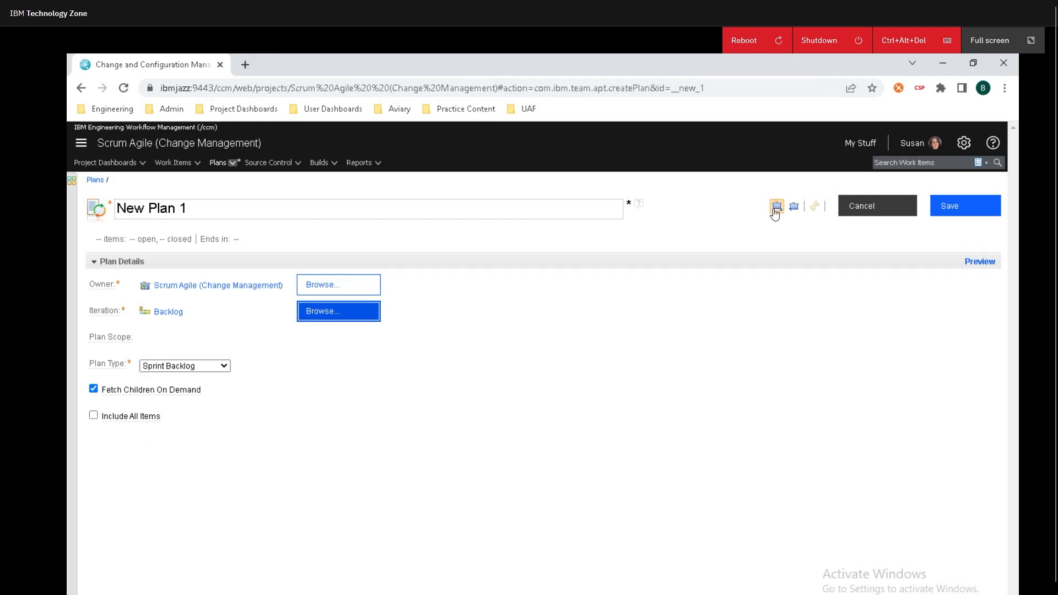
{"action": "mouse_move", "coordinate": [776, 207]}
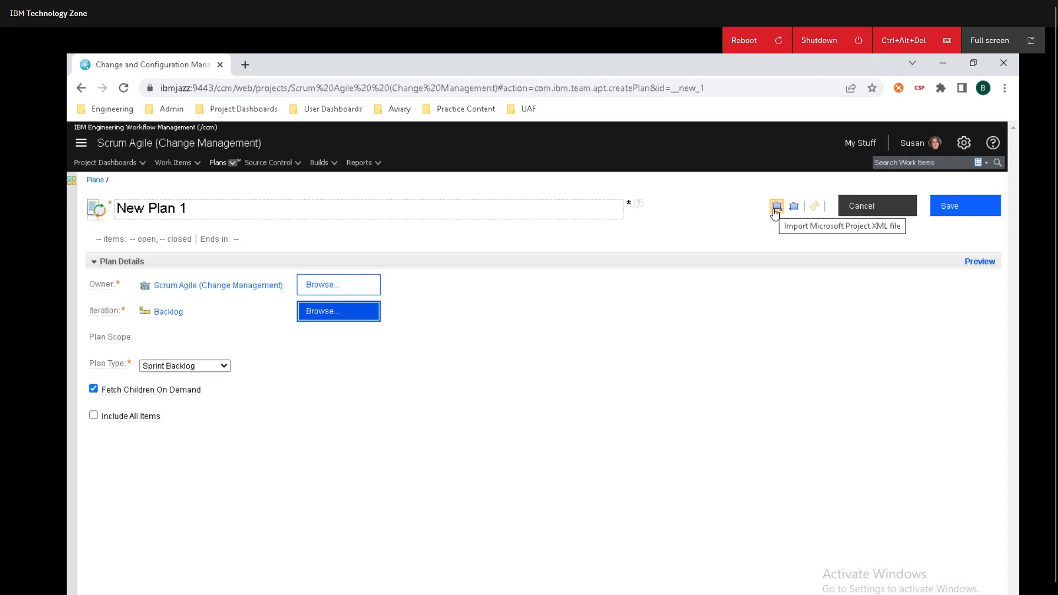
{"action": "mouse_move", "coordinate": [795, 207]}
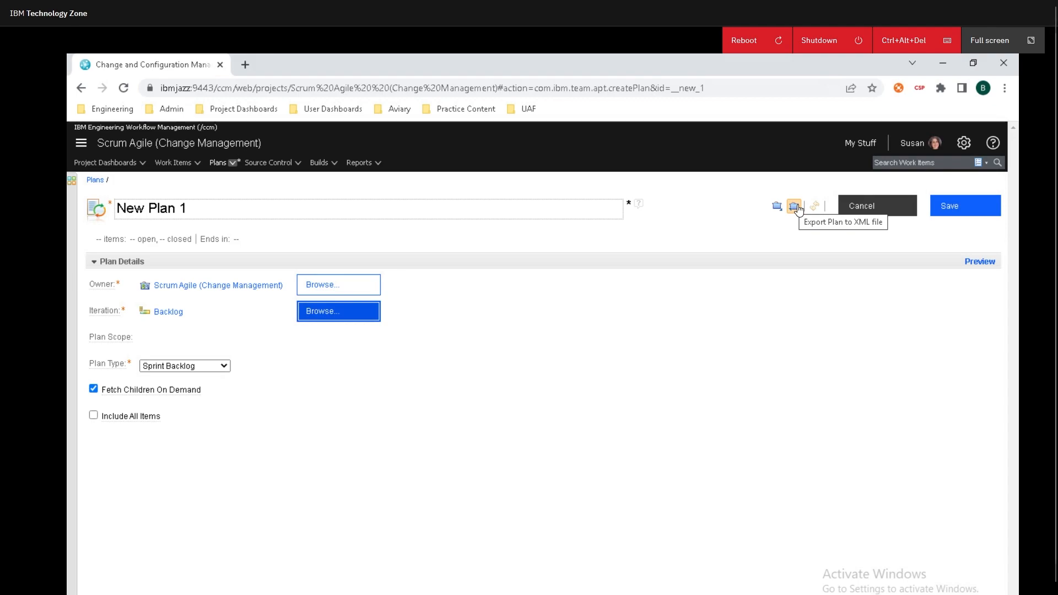
{"action": "left_click", "coordinate": [964, 206]}
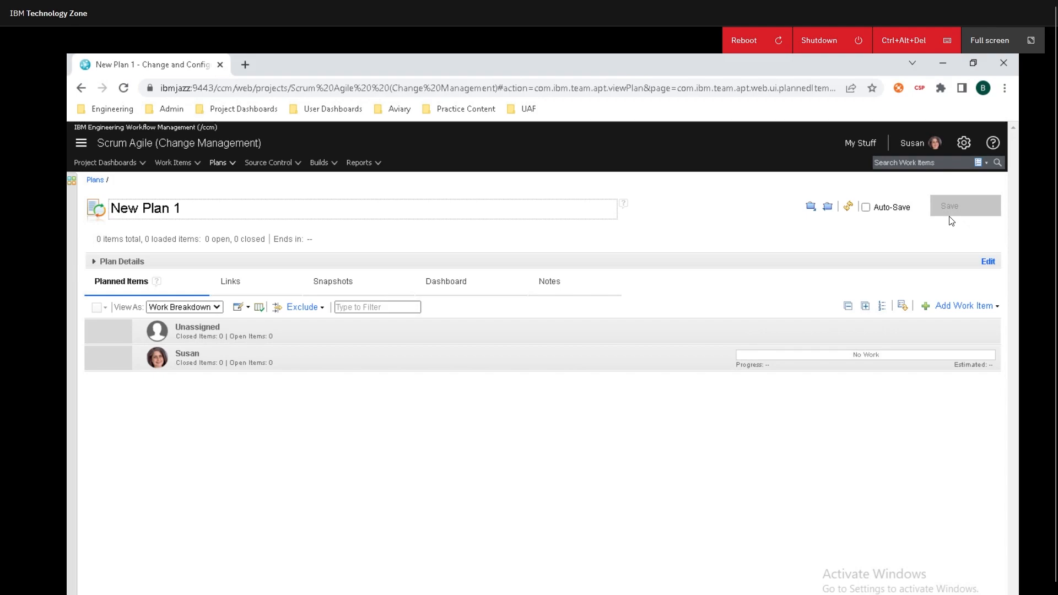
{"action": "mouse_move", "coordinate": [947, 259]}
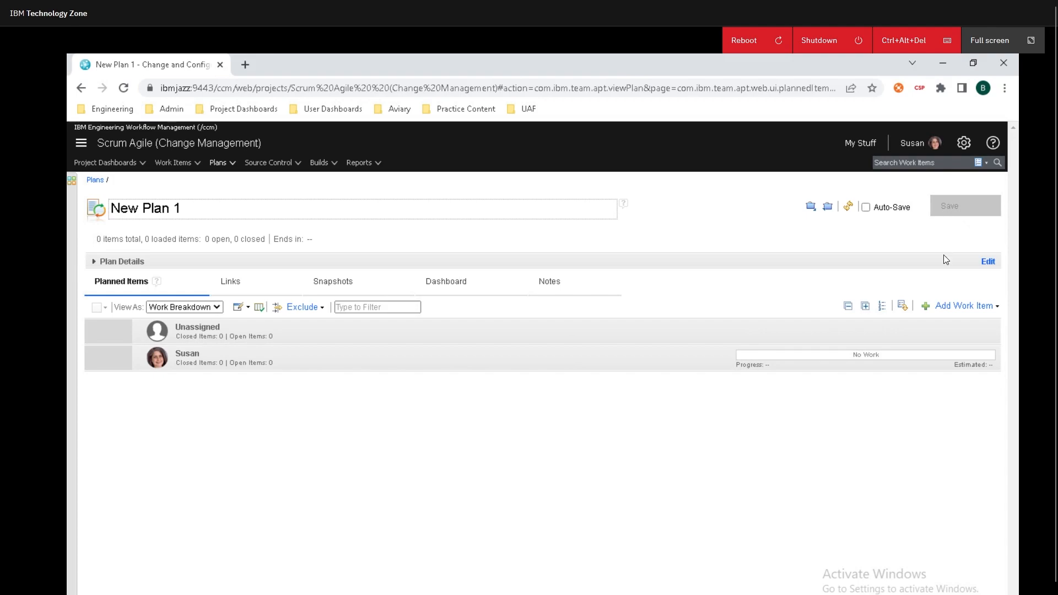
Browse the Add Work Item list without adding anything, then list the plan's alternative views
{"action": "left_click", "coordinate": [959, 306]}
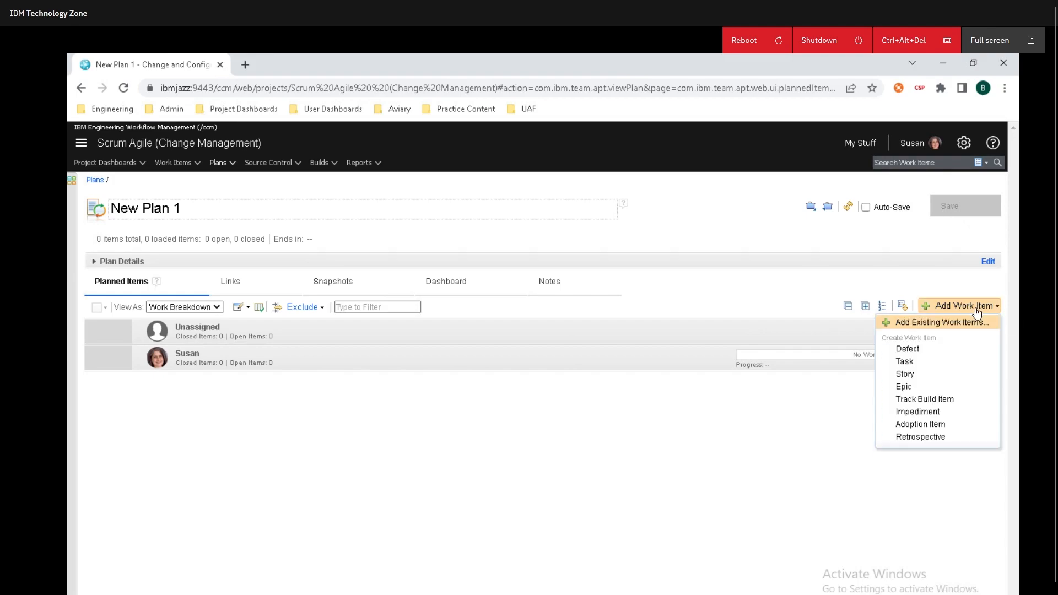
{"action": "mouse_move", "coordinate": [959, 331]}
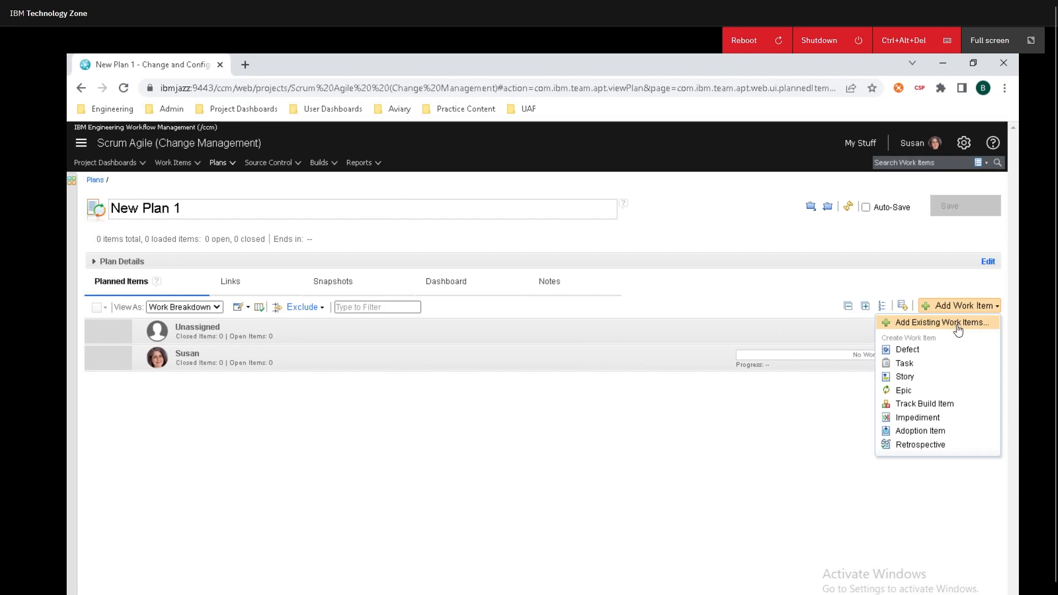
{"action": "mouse_move", "coordinate": [915, 429]}
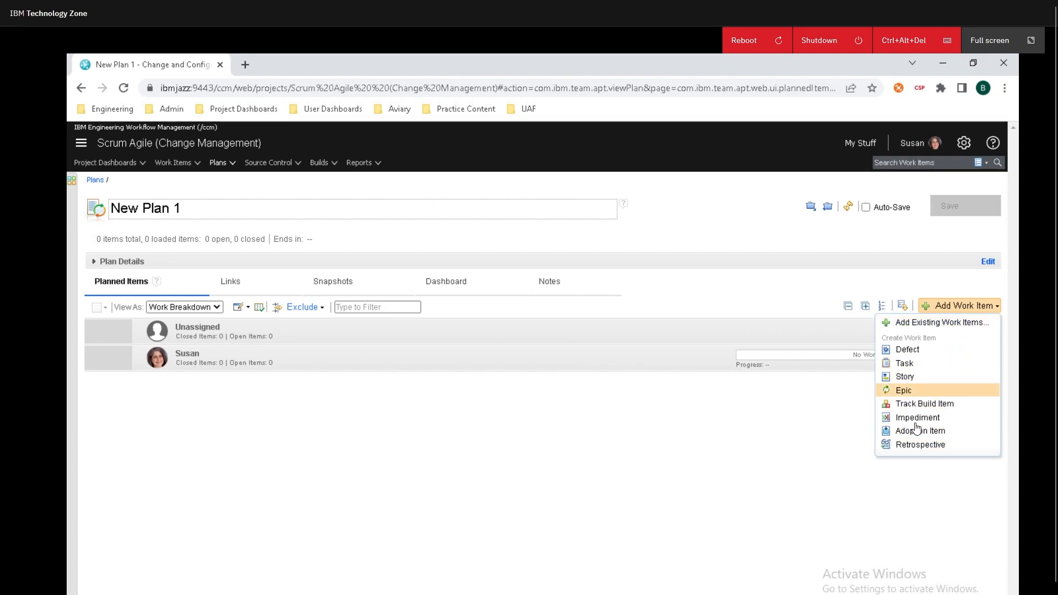
{"action": "mouse_move", "coordinate": [368, 413]}
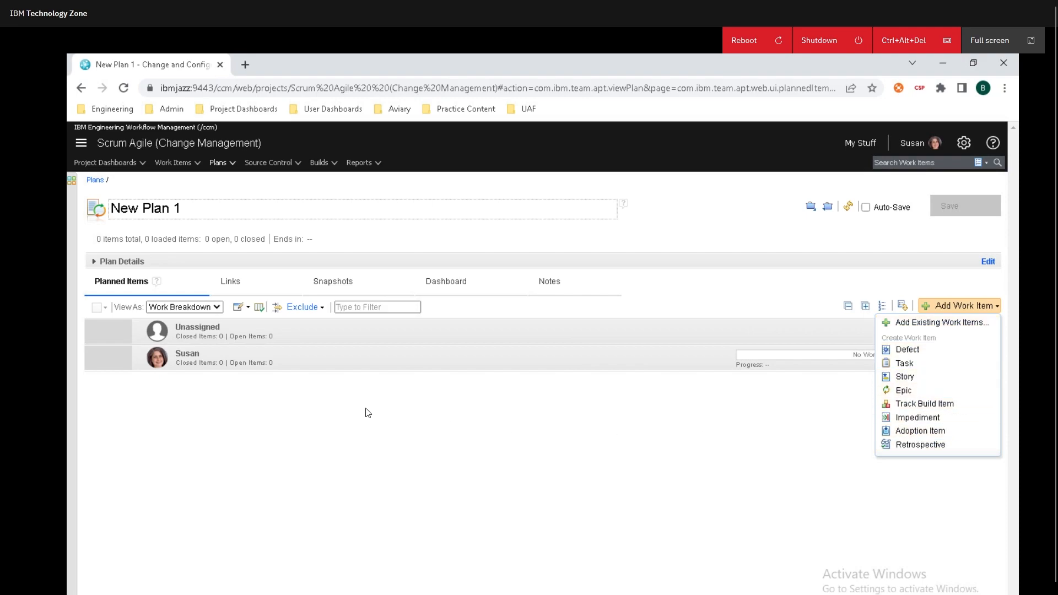
{"action": "left_click", "coordinate": [368, 412]}
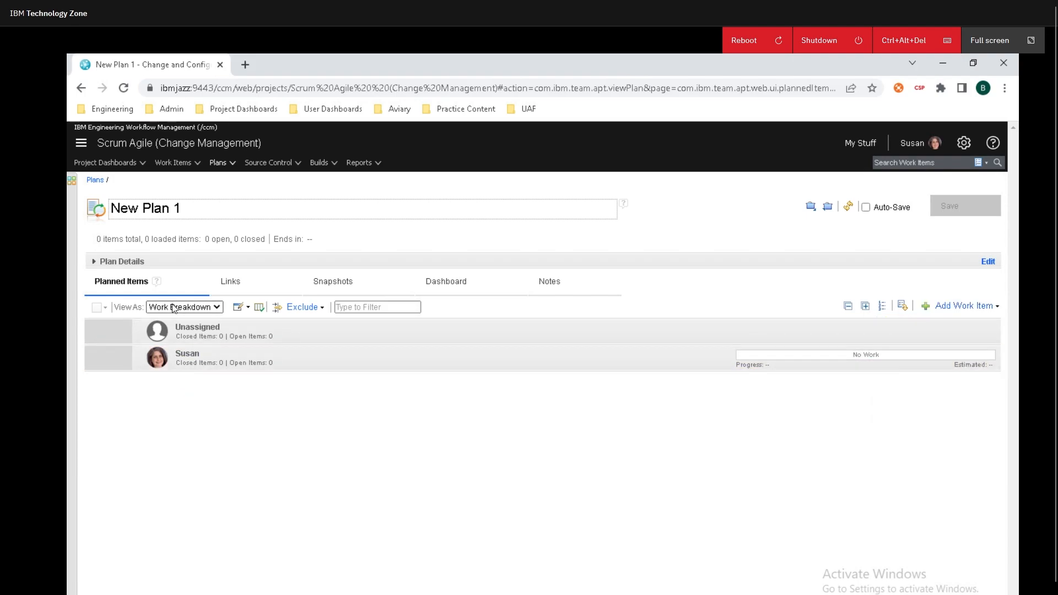
{"action": "left_click", "coordinate": [183, 307]}
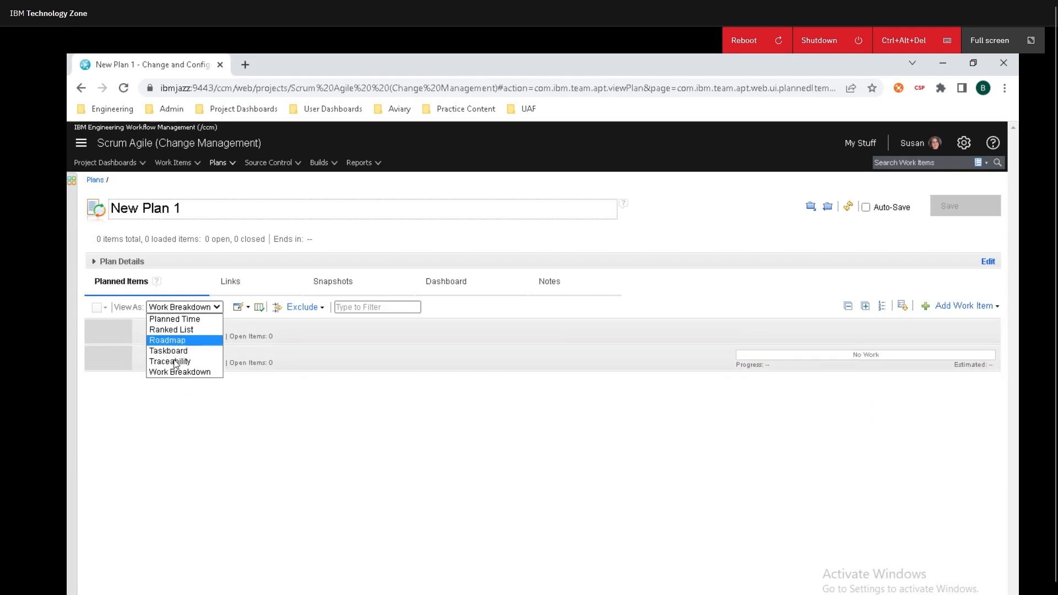
{"action": "mouse_move", "coordinate": [180, 373]}
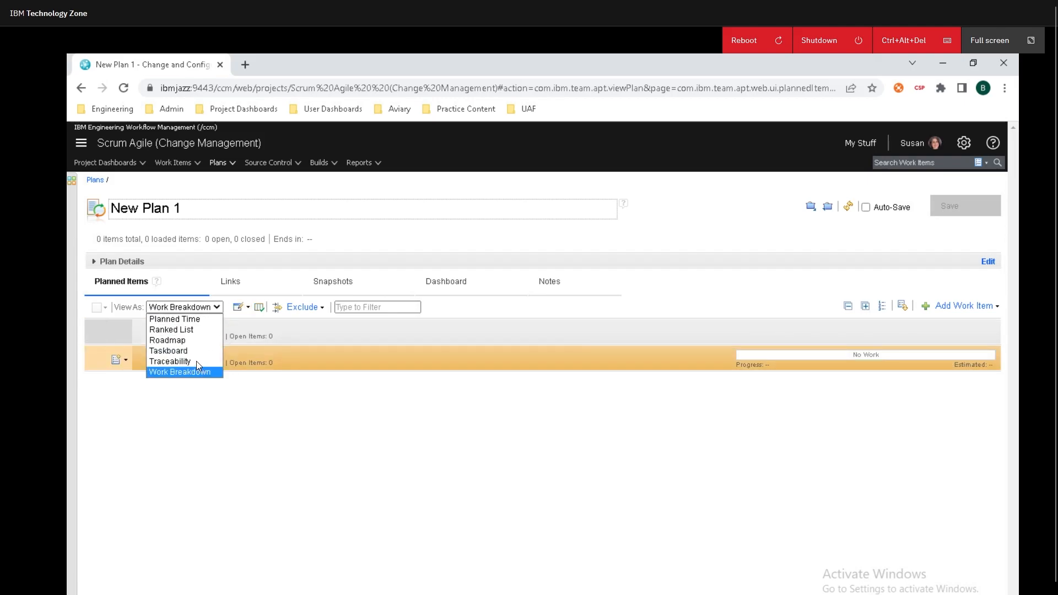